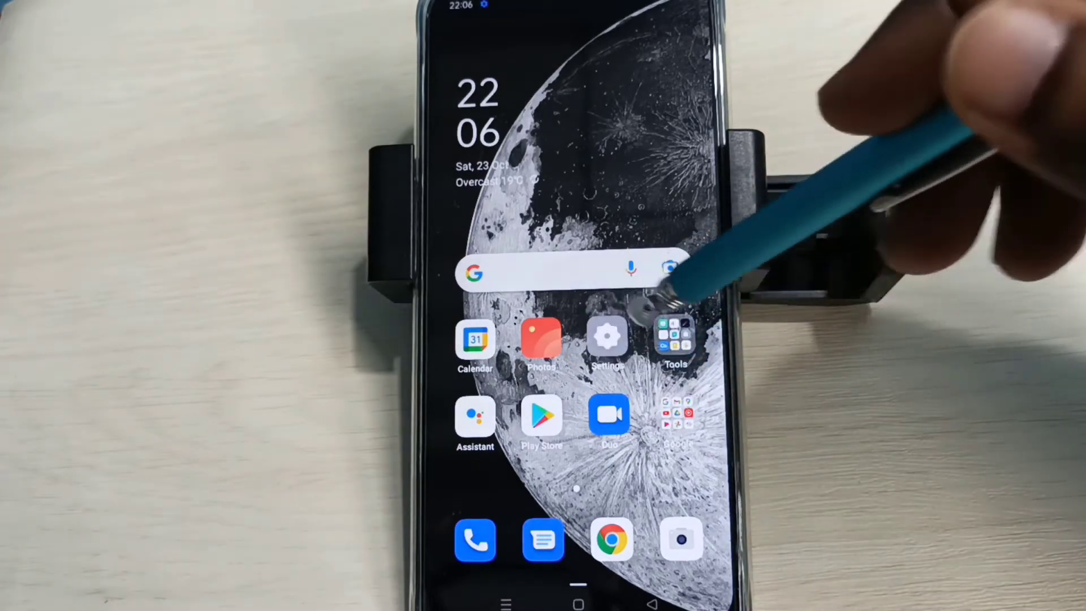
# - Open Settings and go through Additional Settings to the Back up and reset page
pyautogui.click(608, 339)
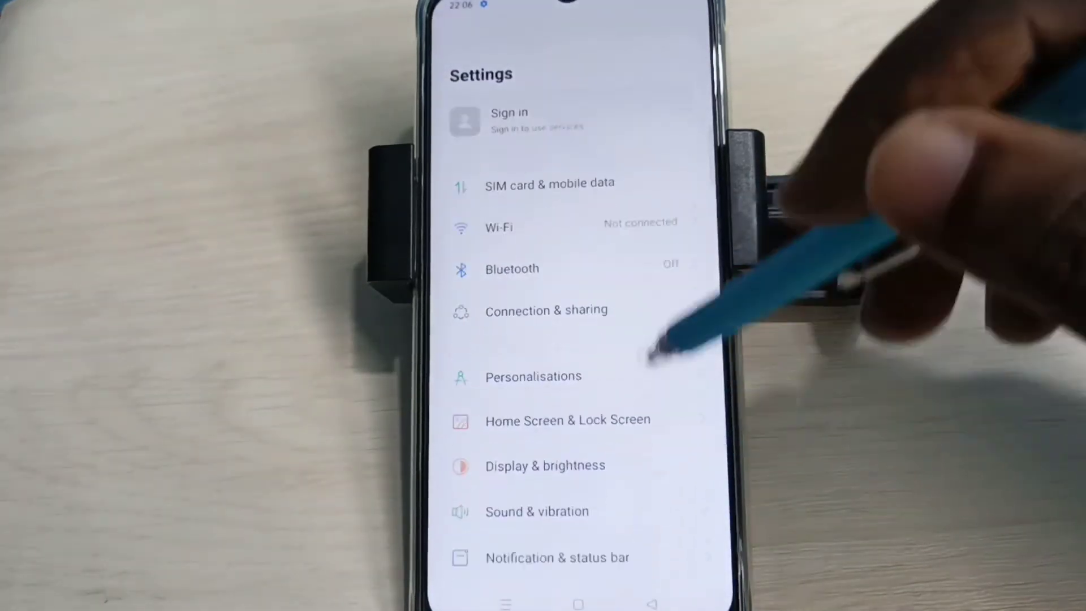
pyautogui.scroll(-3)
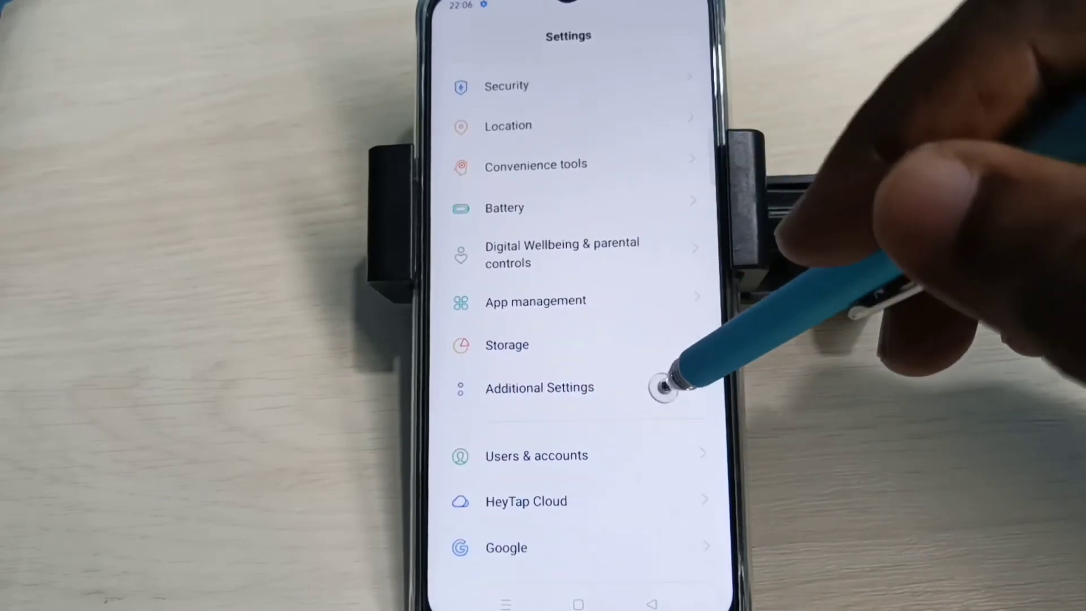
pyautogui.click(539, 387)
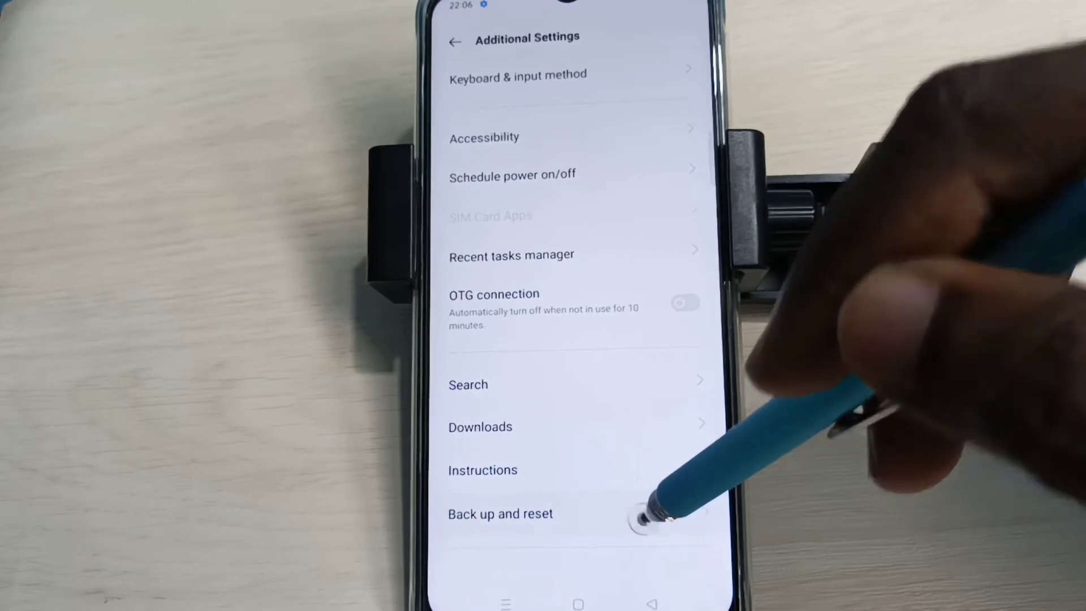
pyautogui.click(499, 513)
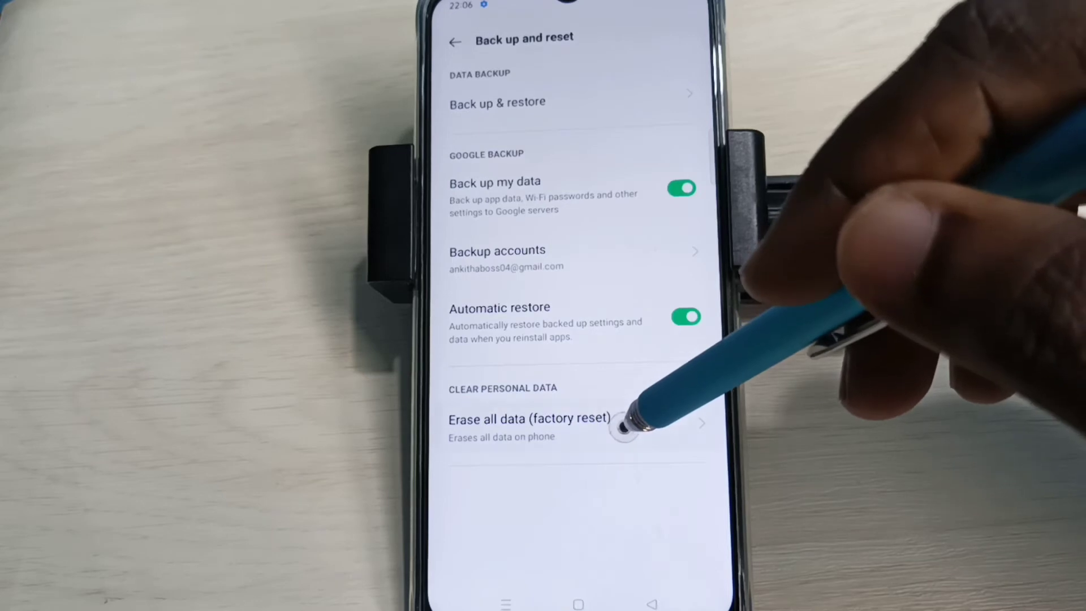
# - Open Erase all data (factory reset) to show the four reset choices
pyautogui.click(529, 419)
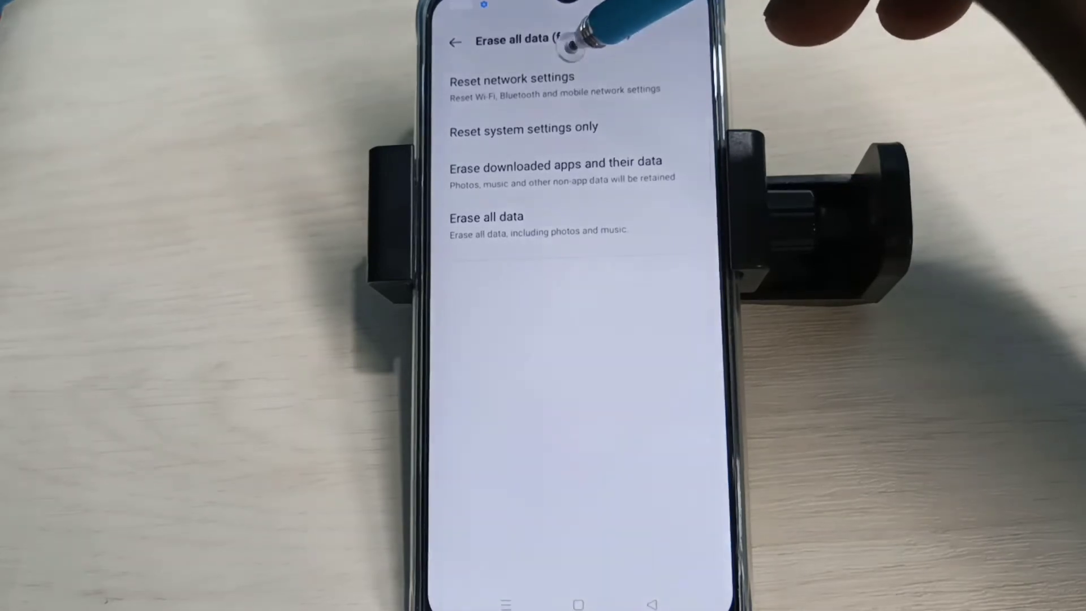
pyautogui.click(511, 78)
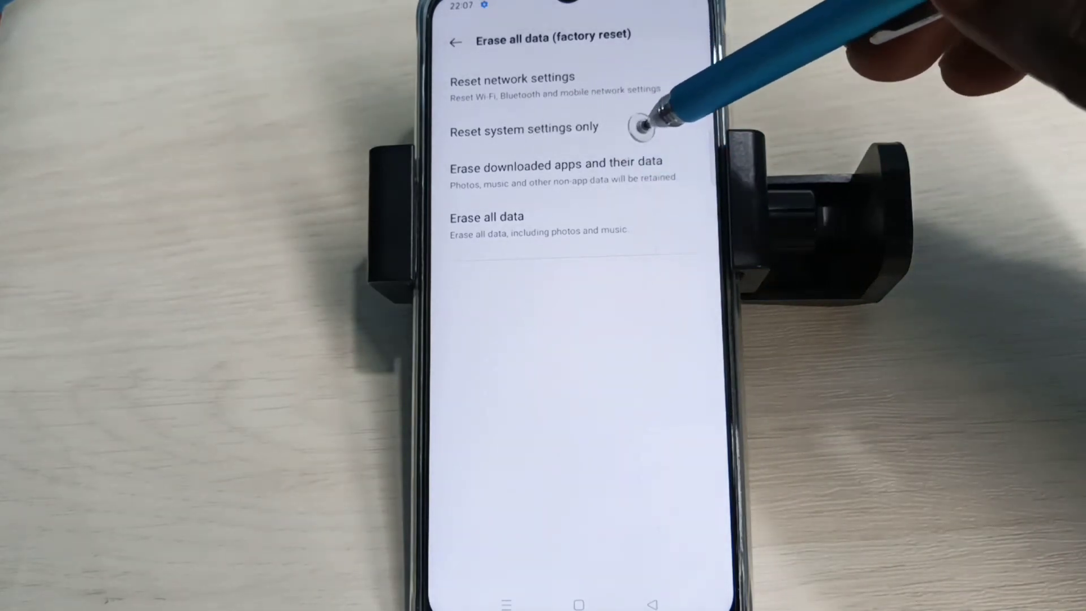
# - Pick Reset system settings only, dismiss its confirmation, and return to Back up and reset
pyautogui.click(523, 128)
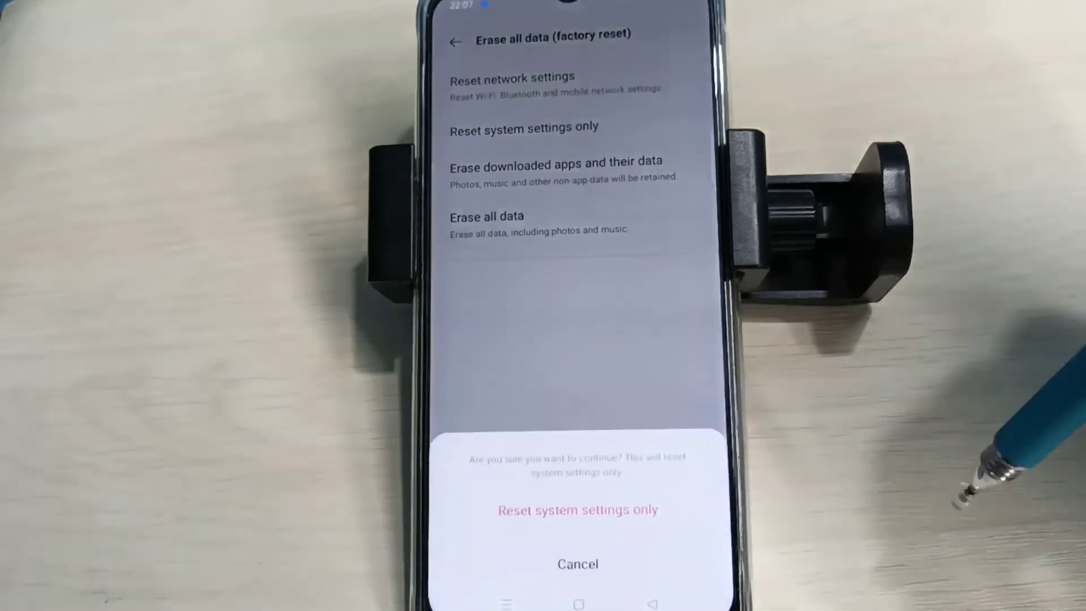
pyautogui.click(578, 509)
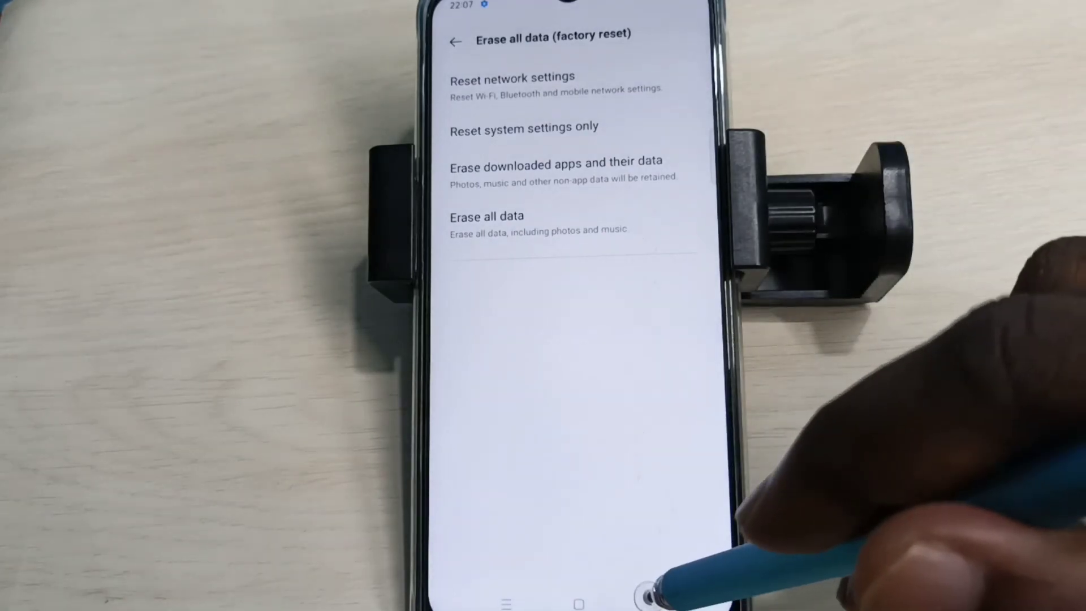
pyautogui.click(454, 40)
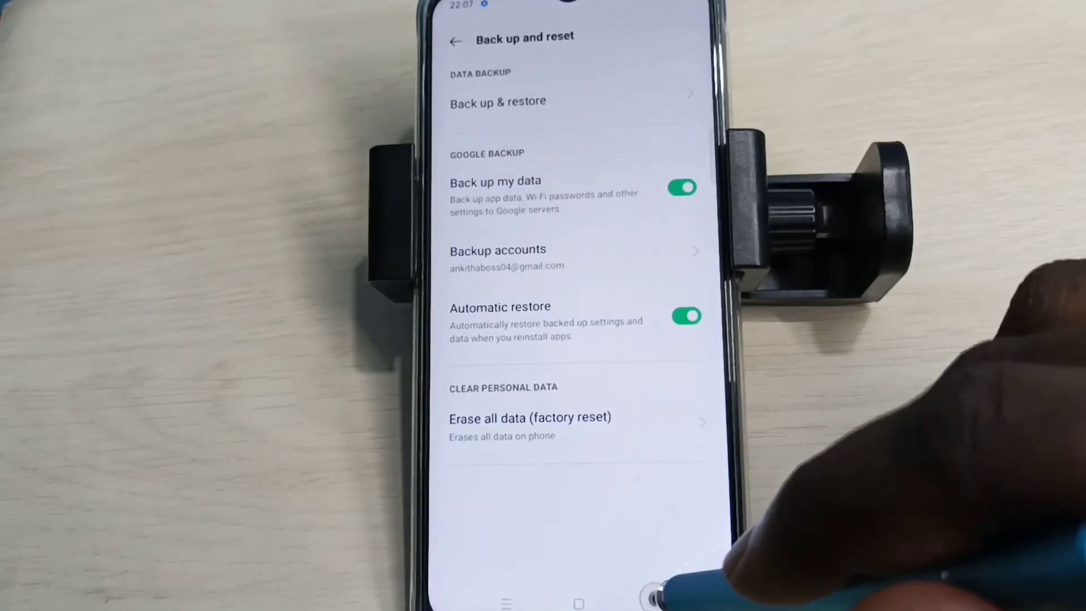